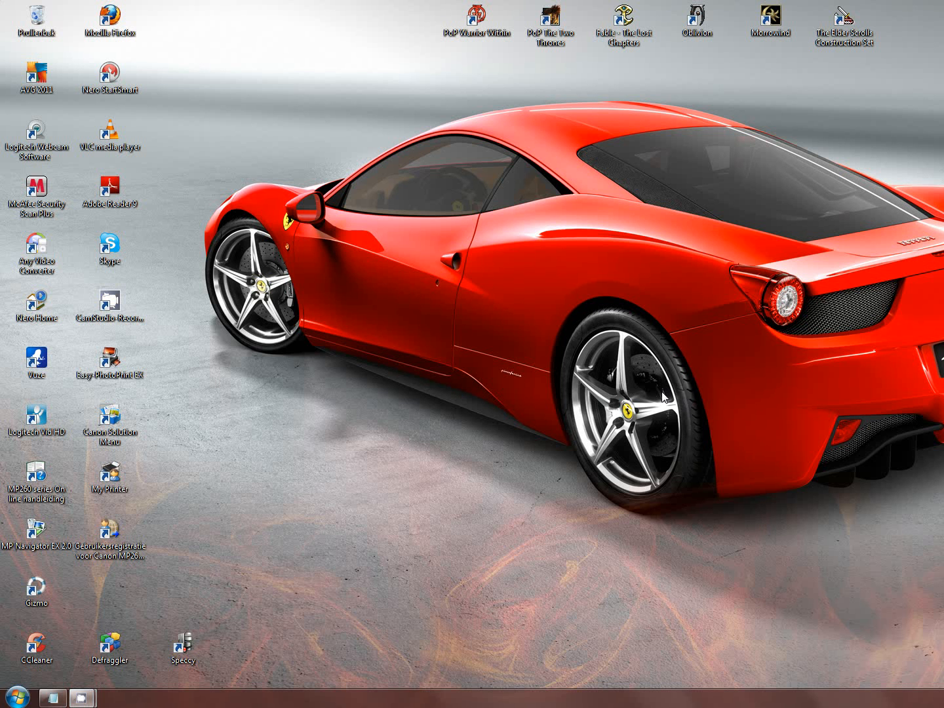
{"action": "mouse_move", "coordinate": [480, 412]}
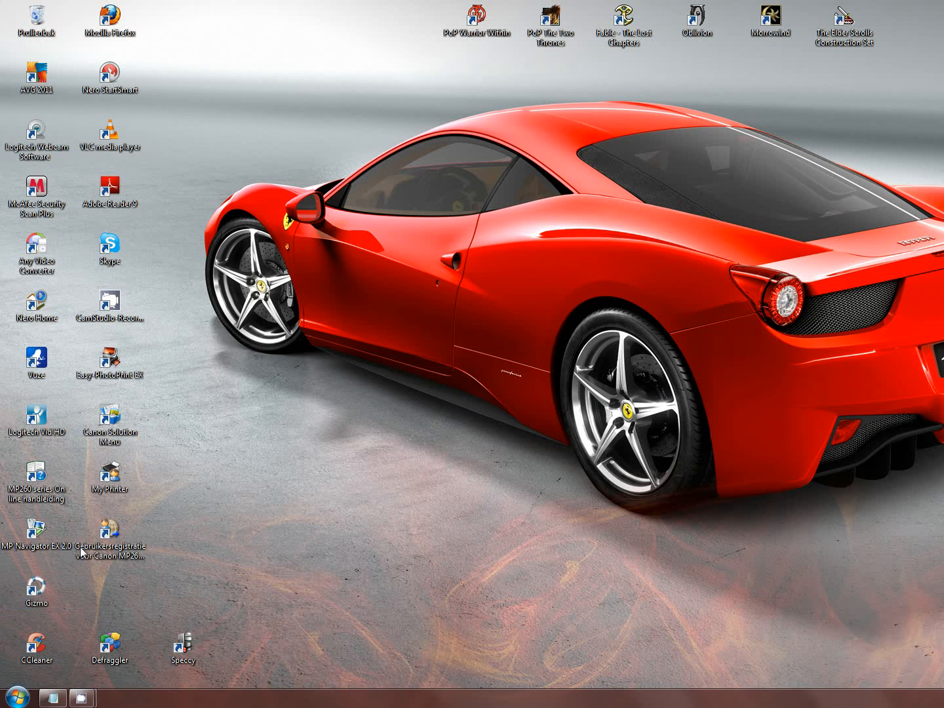
{"action": "mouse_move", "coordinate": [435, 425]}
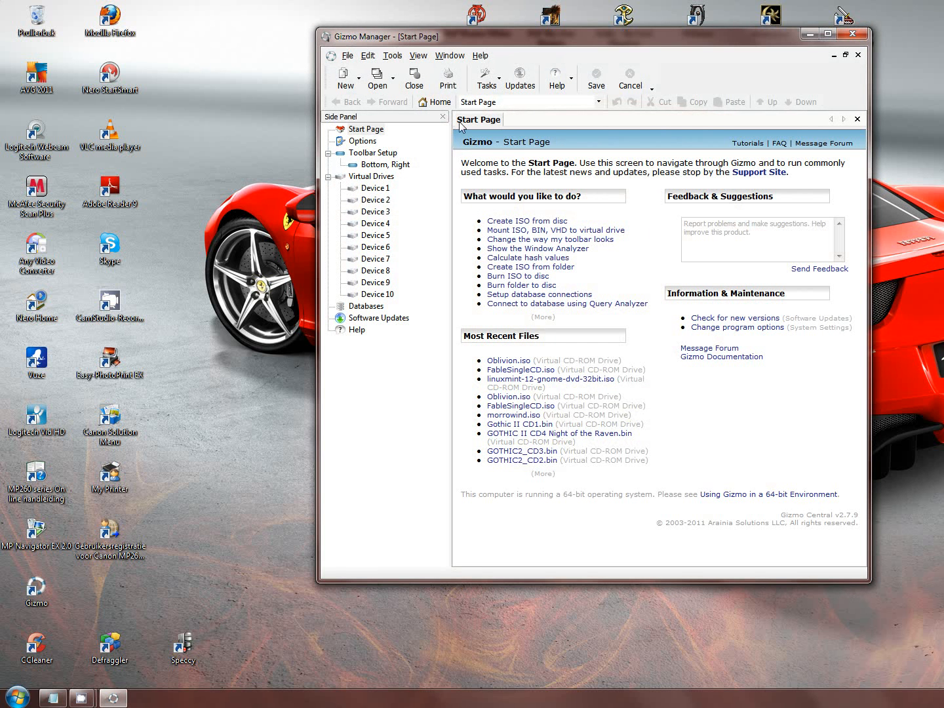
{"action": "mouse_move", "coordinate": [393, 55]}
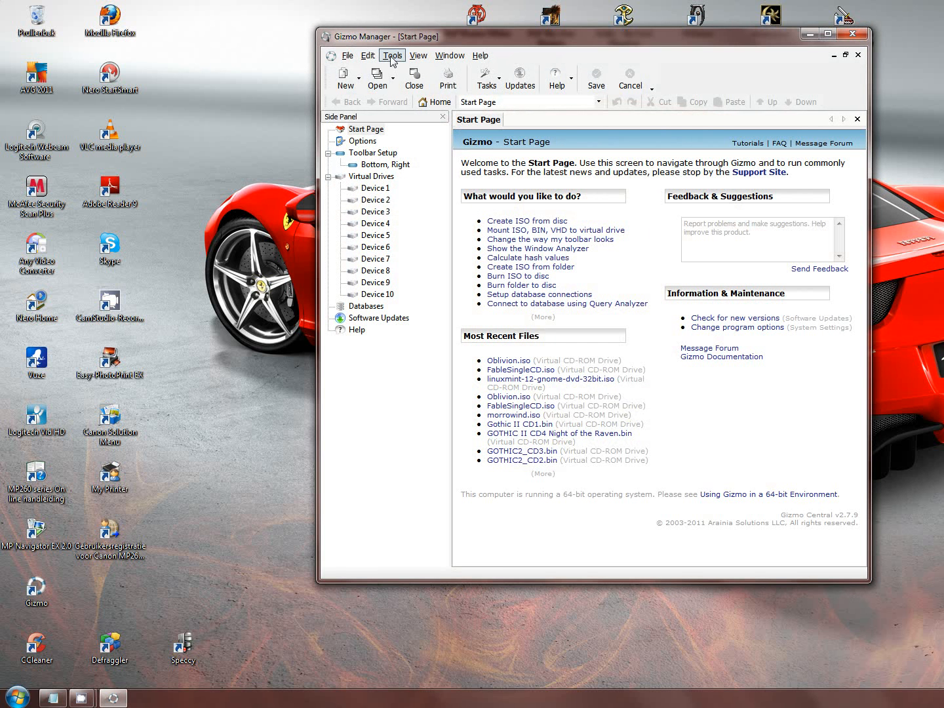
Mount the FableSingleCD image on virtual drive Device 1 as CD drive K
{"action": "left_click", "coordinate": [393, 55]}
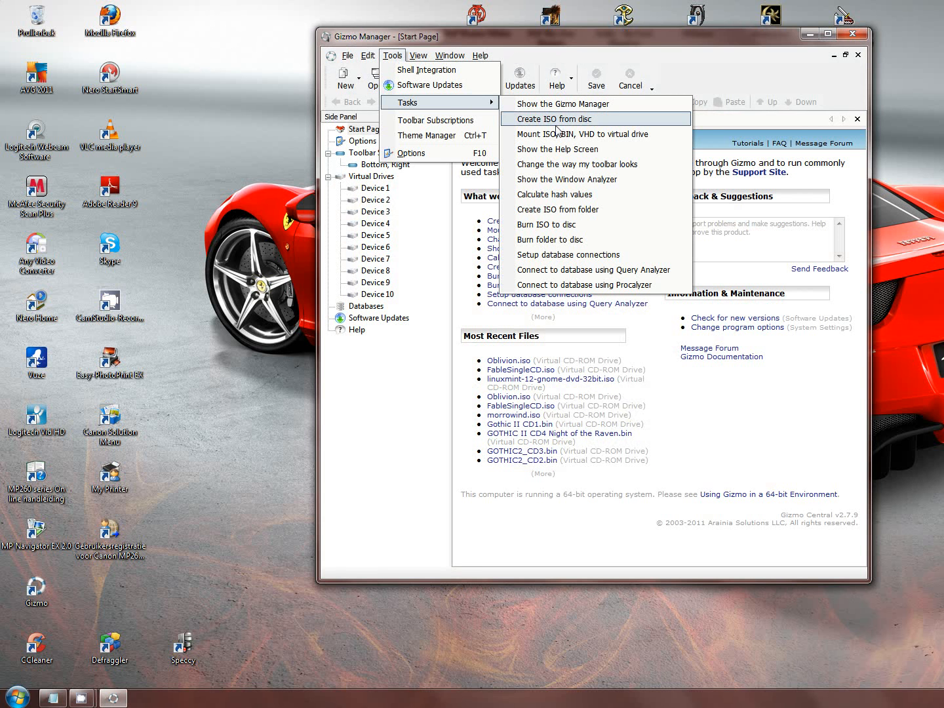
{"action": "mouse_move", "coordinate": [567, 224]}
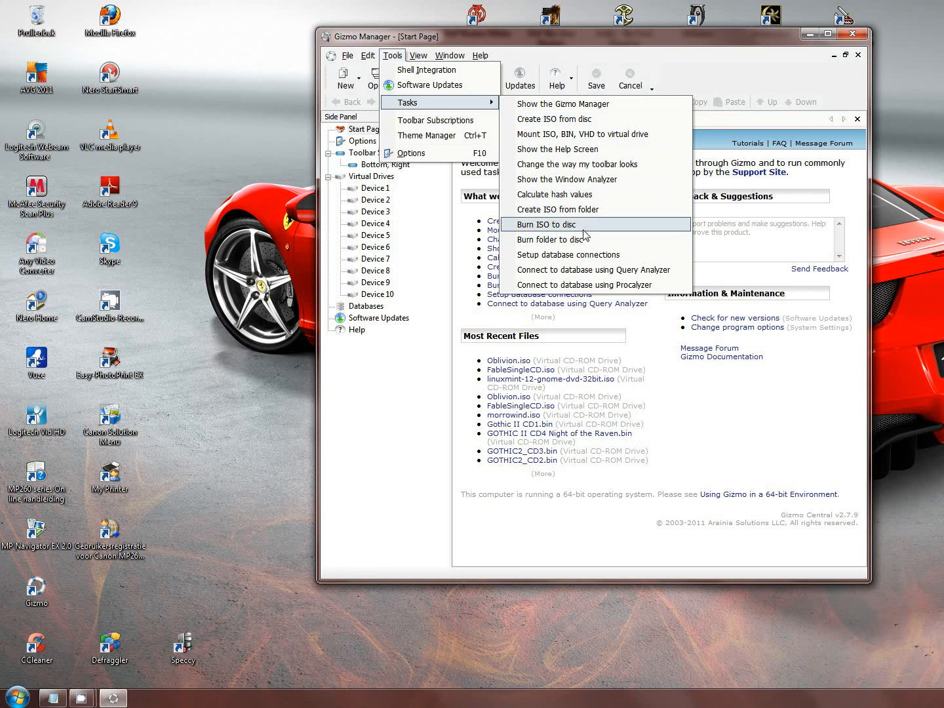
{"action": "mouse_move", "coordinate": [591, 134]}
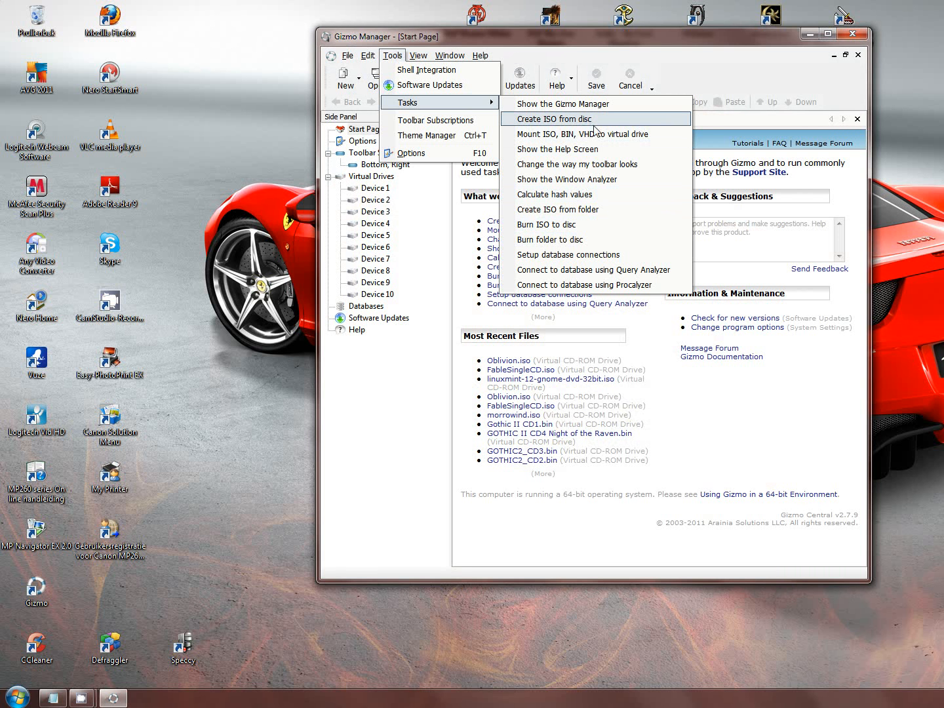
{"action": "mouse_move", "coordinate": [595, 137]}
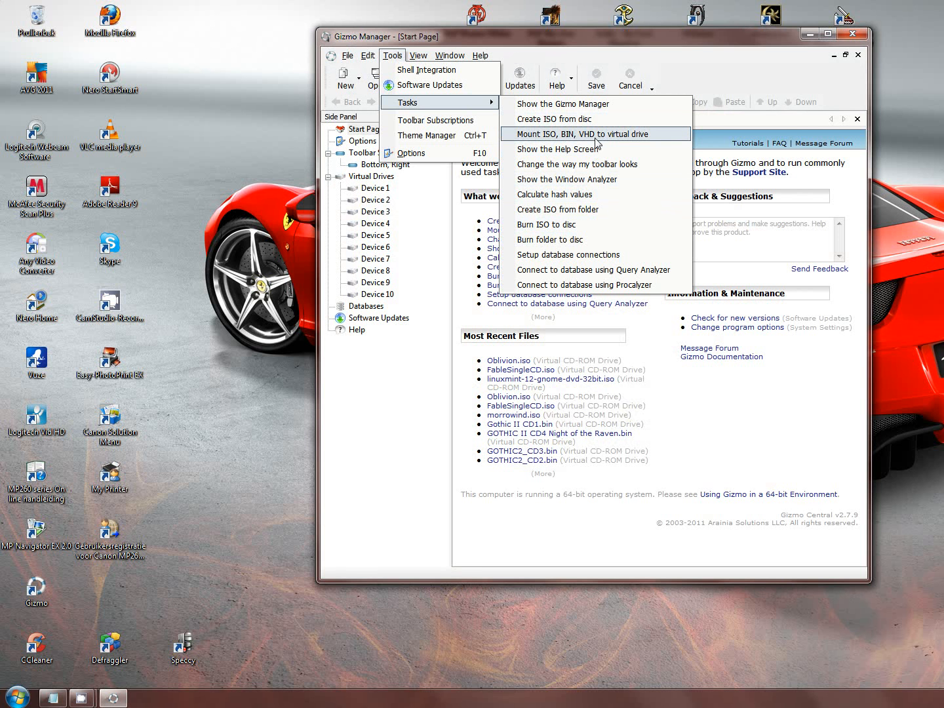
{"action": "mouse_move", "coordinate": [596, 141]}
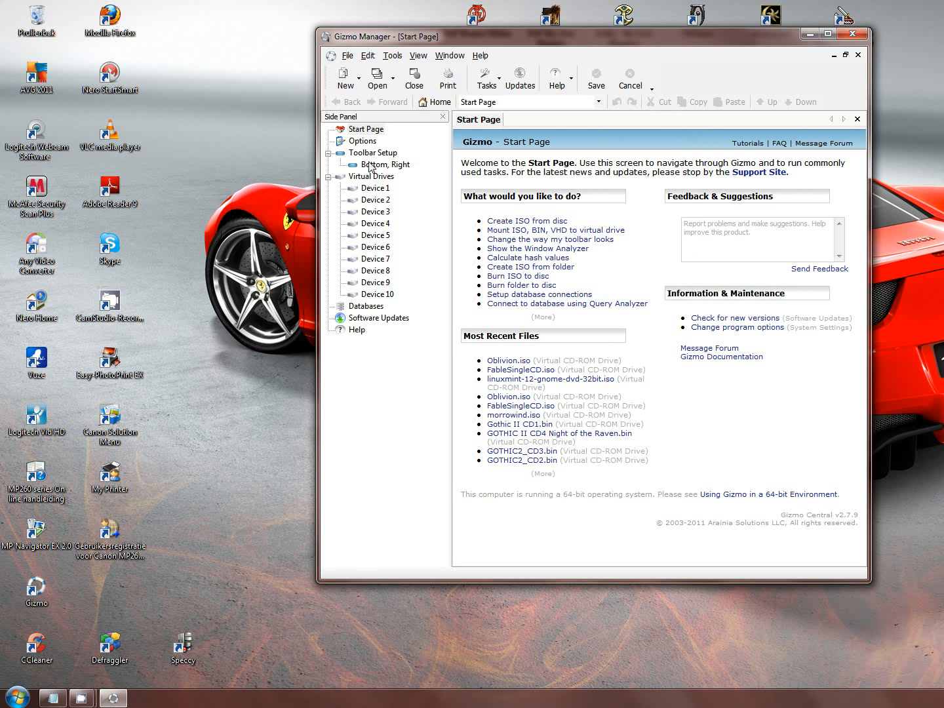
{"action": "left_click", "coordinate": [370, 176]}
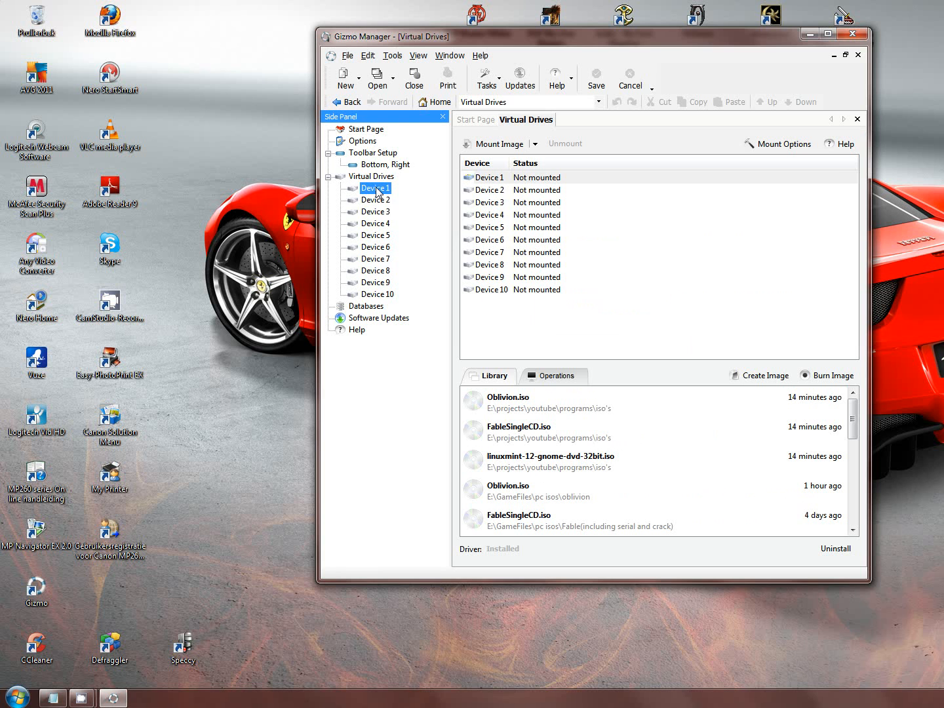
{"action": "left_click", "coordinate": [498, 142]}
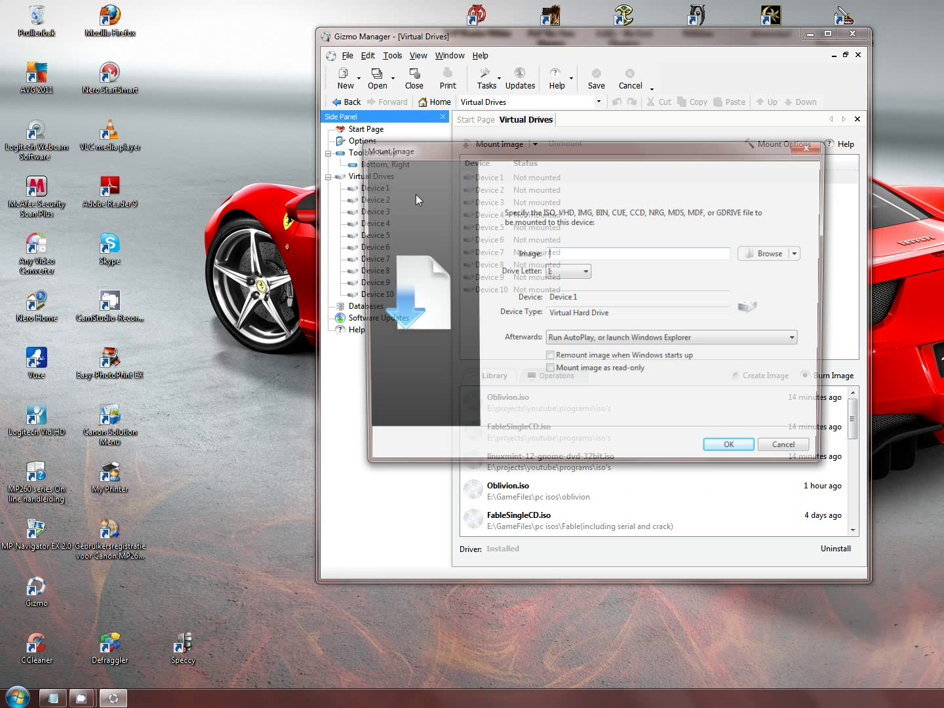
{"action": "left_click", "coordinate": [768, 253]}
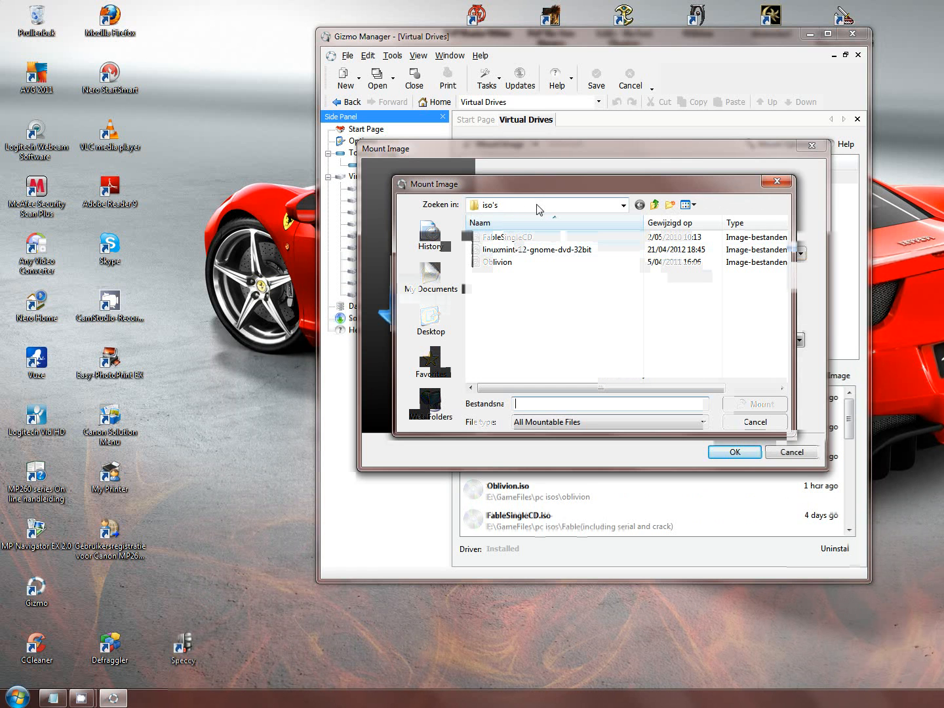
{"action": "double_click", "coordinate": [508, 238]}
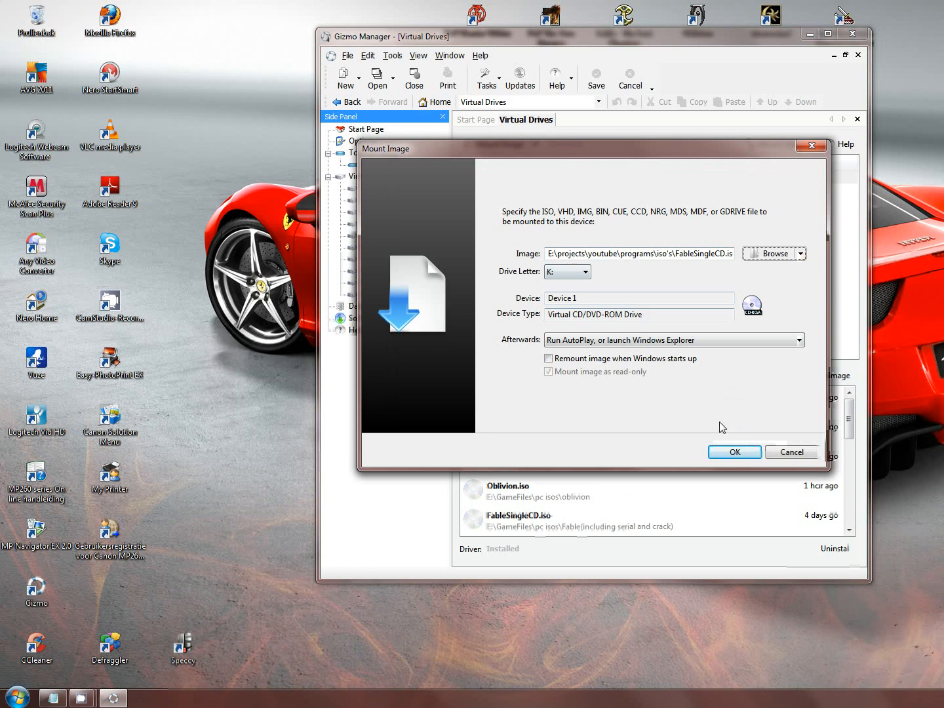
{"action": "left_click", "coordinate": [734, 451]}
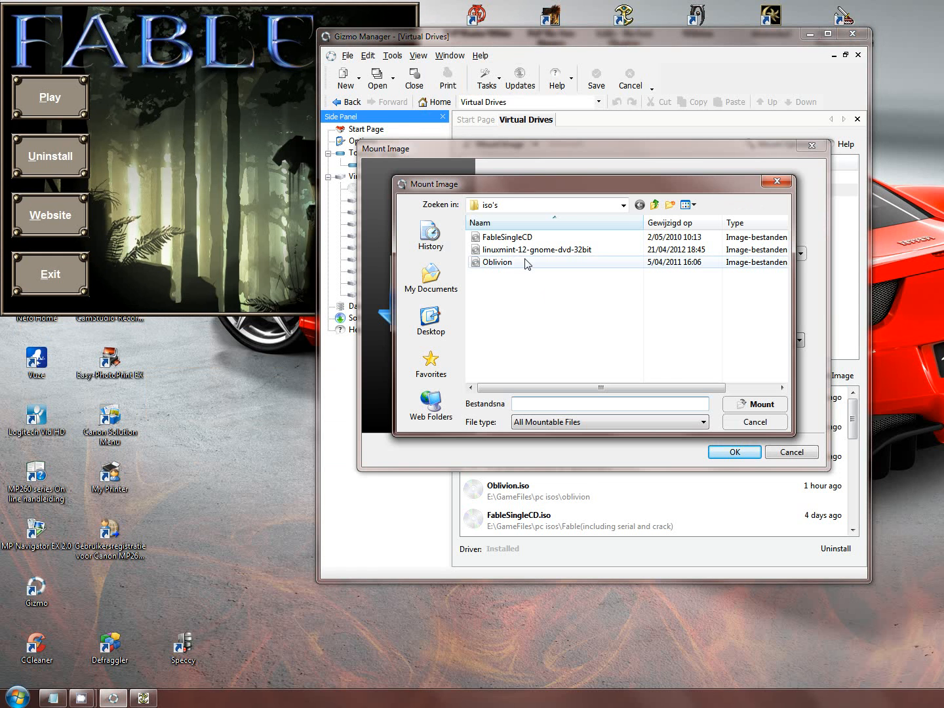
Mount the Oblivion image on Device 2 as CD drive J
{"action": "left_click", "coordinate": [497, 262]}
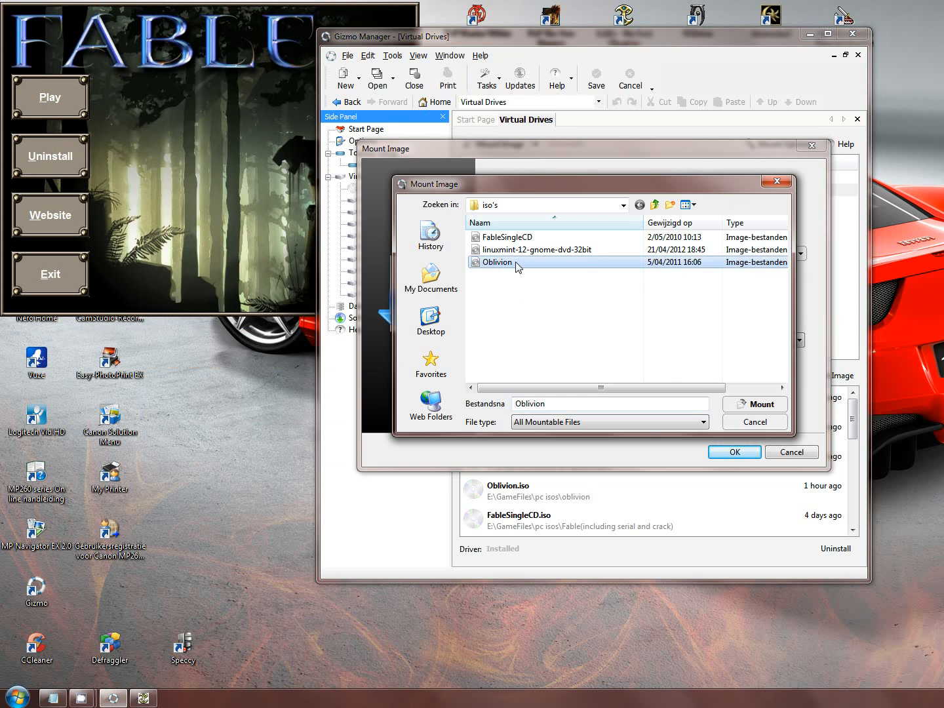
{"action": "left_click", "coordinate": [734, 451]}
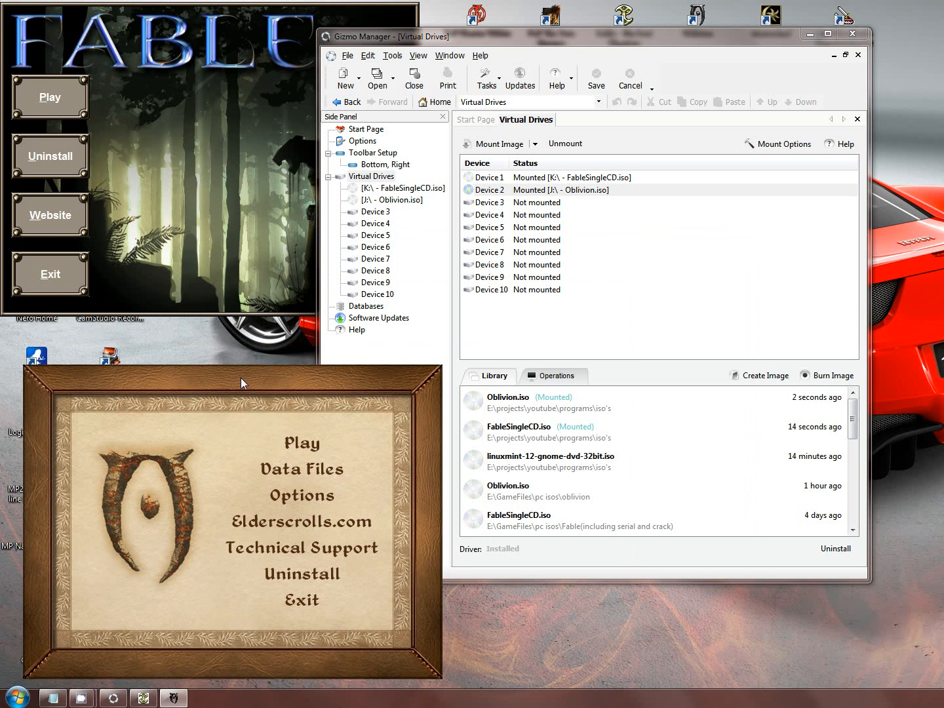
Mount the linuxmint-12-gnome-dvd-32bit image on Device 3 as CD drive I
{"action": "right_click", "coordinate": [371, 211]}
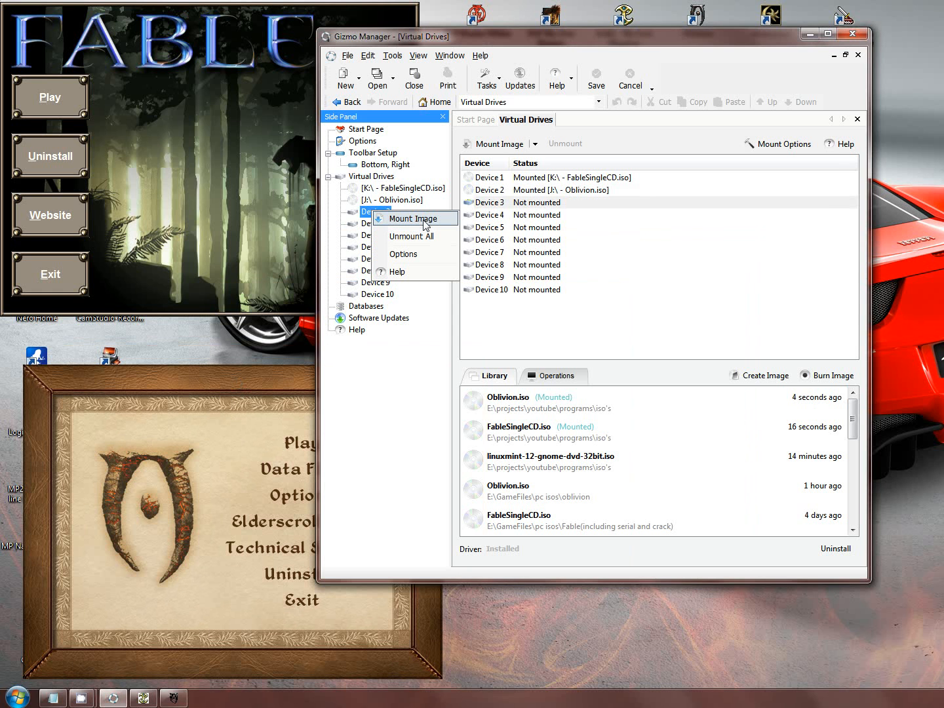
{"action": "left_click", "coordinate": [410, 217]}
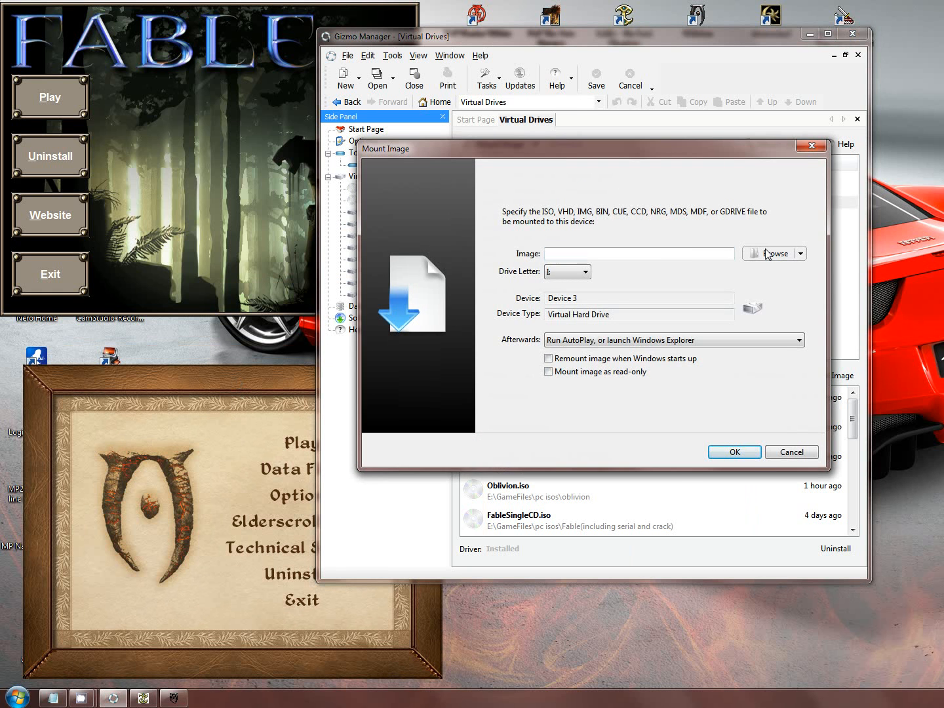
{"action": "left_click", "coordinate": [769, 253]}
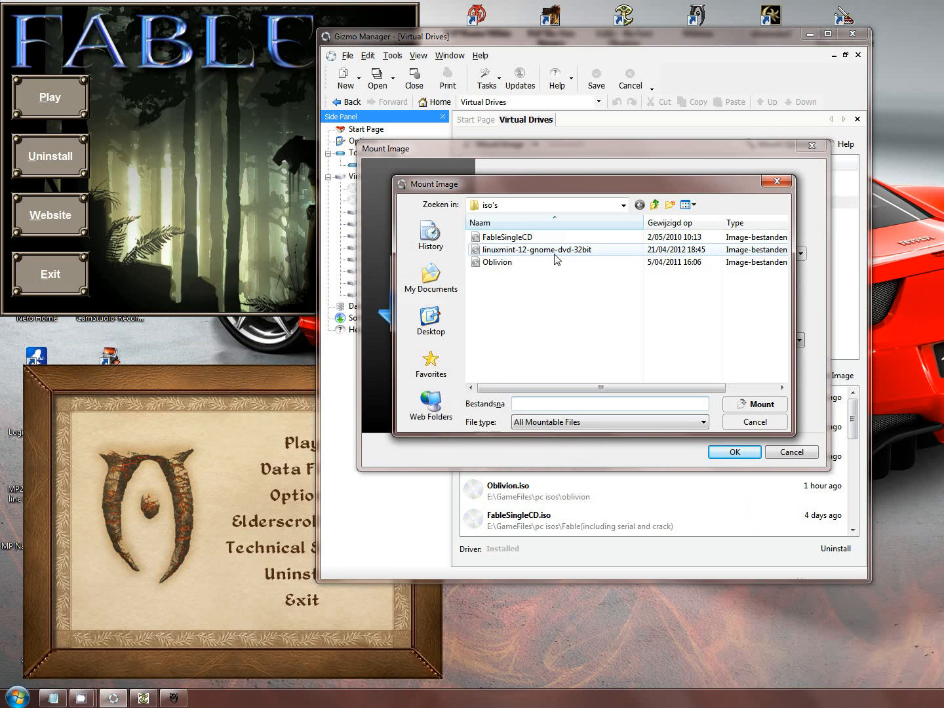
{"action": "left_click", "coordinate": [755, 404]}
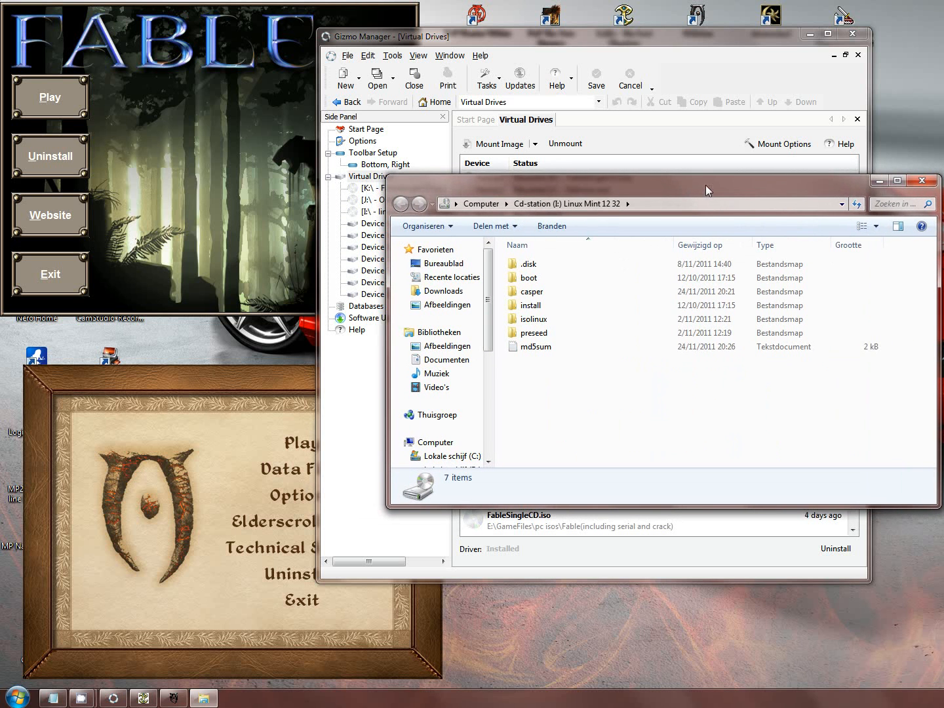
Bring up the Start menu to reach Computer and its drive list
{"action": "left_click", "coordinate": [24, 697]}
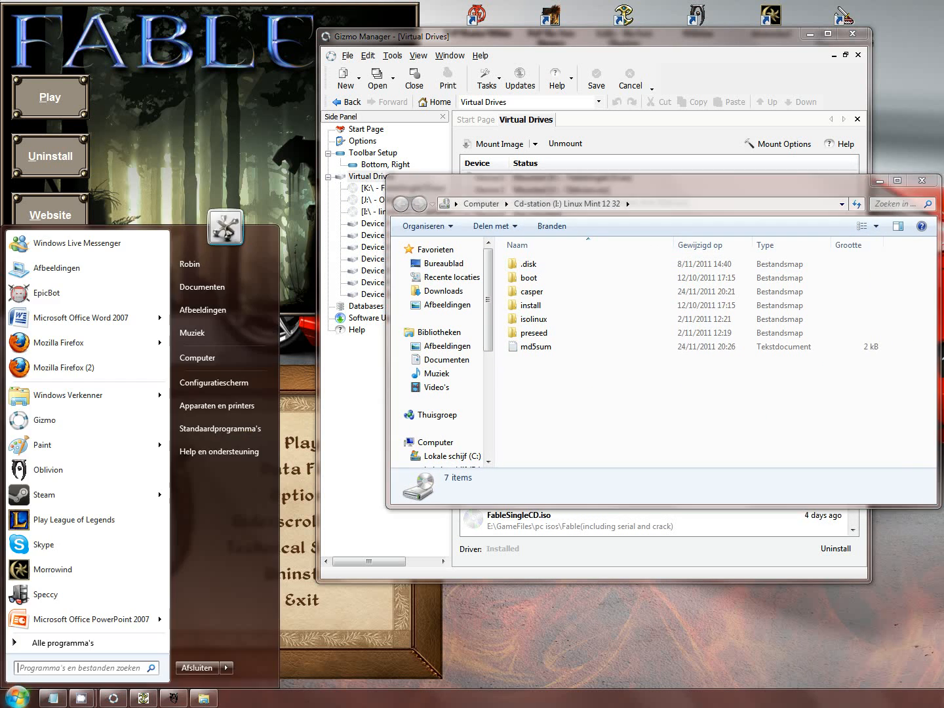
{"action": "mouse_move", "coordinate": [203, 363]}
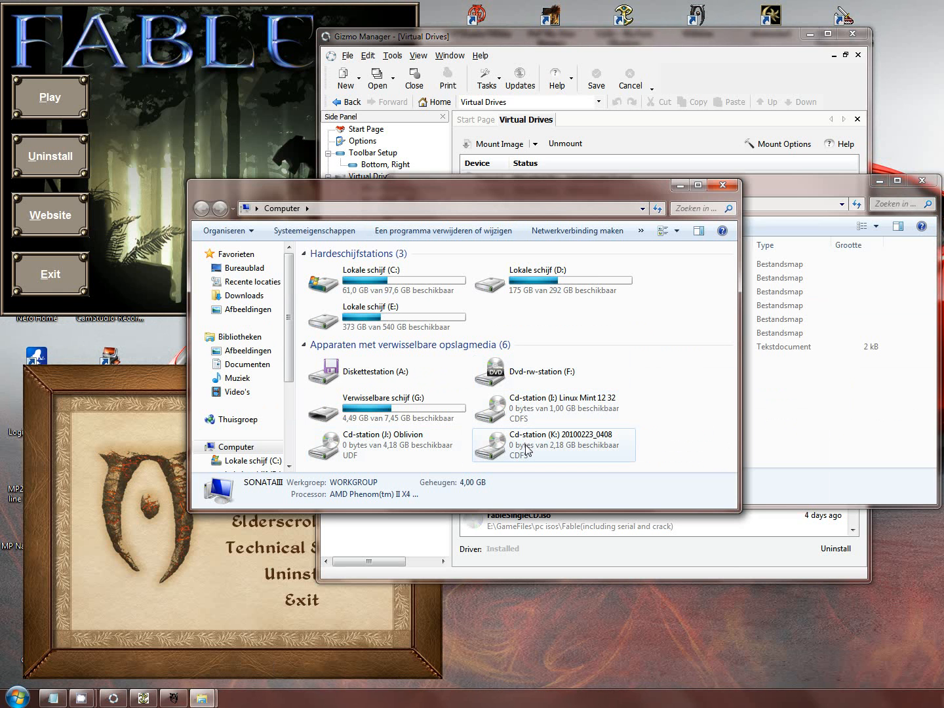
{"action": "mouse_move", "coordinate": [529, 449]}
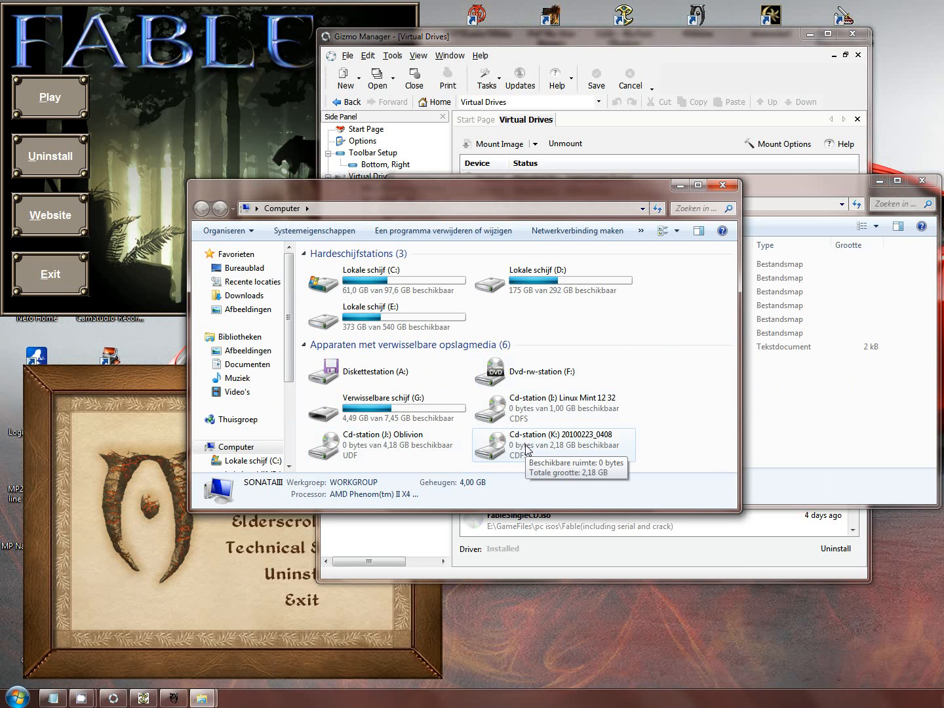